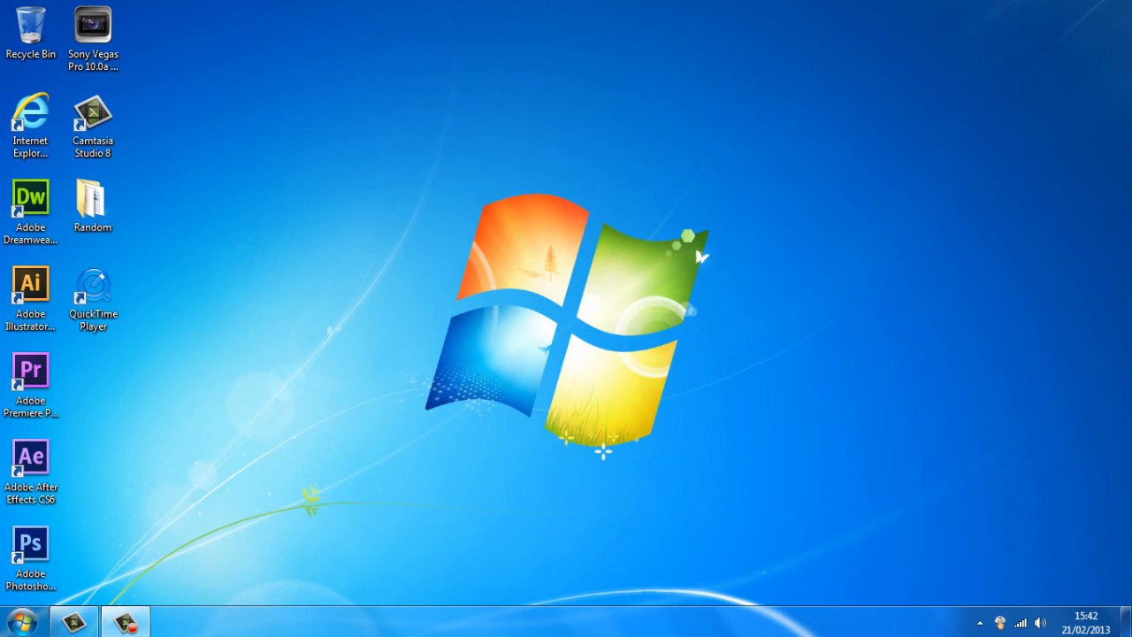
- Search the Start menu for 'run' to find the Run program
click(18, 620)
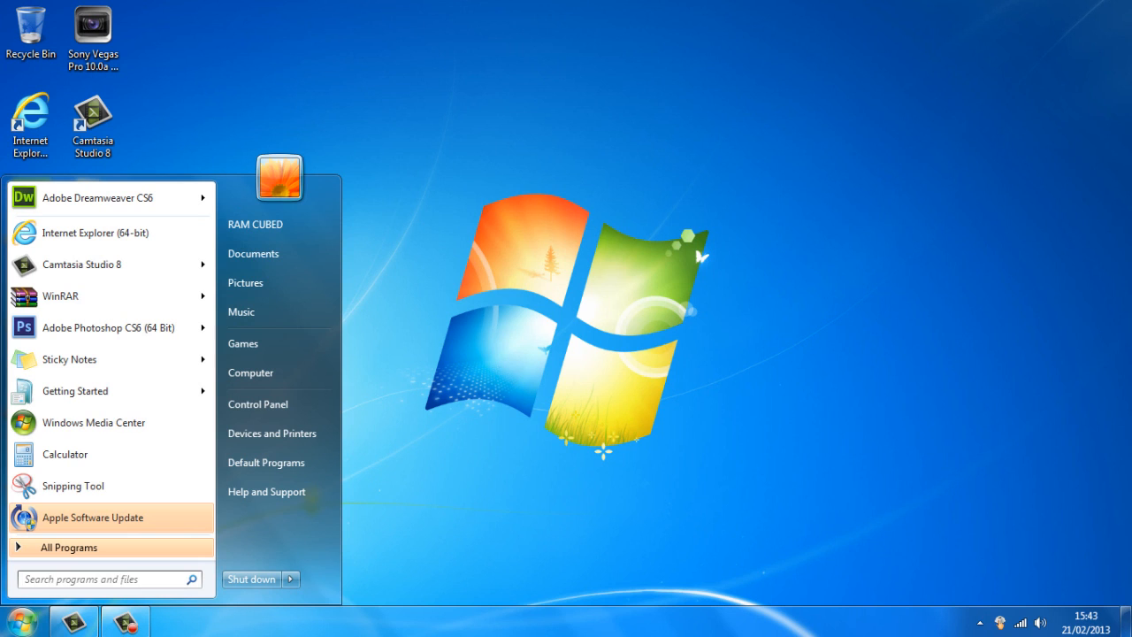
text(run)
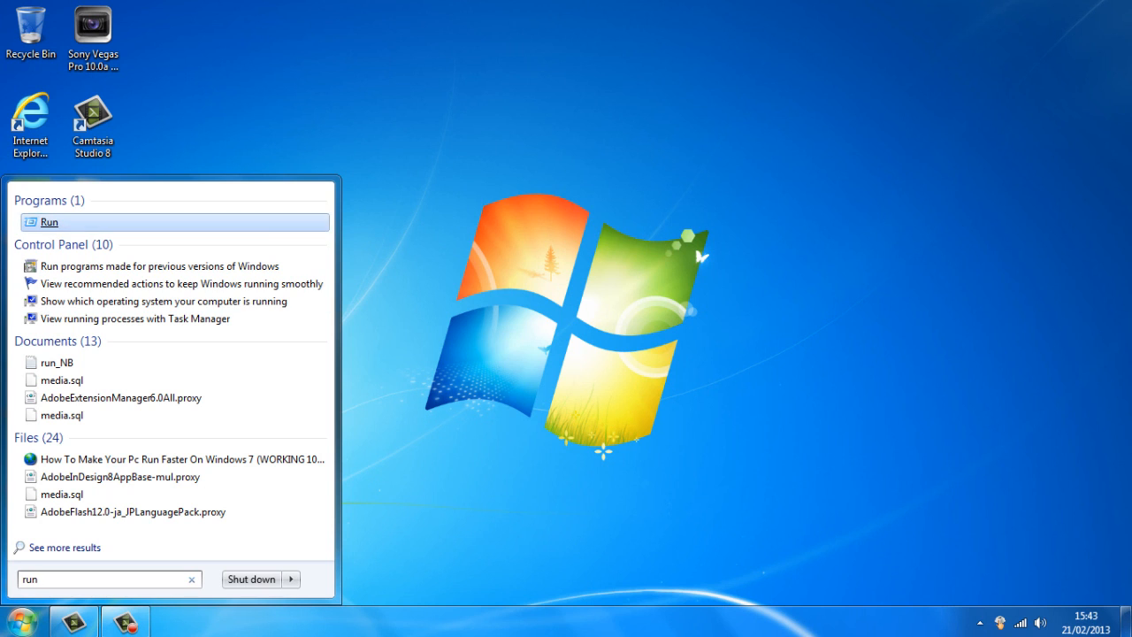
- Launch Run and start the Local Group Policy Editor via gpedit.msc
click(50, 223)
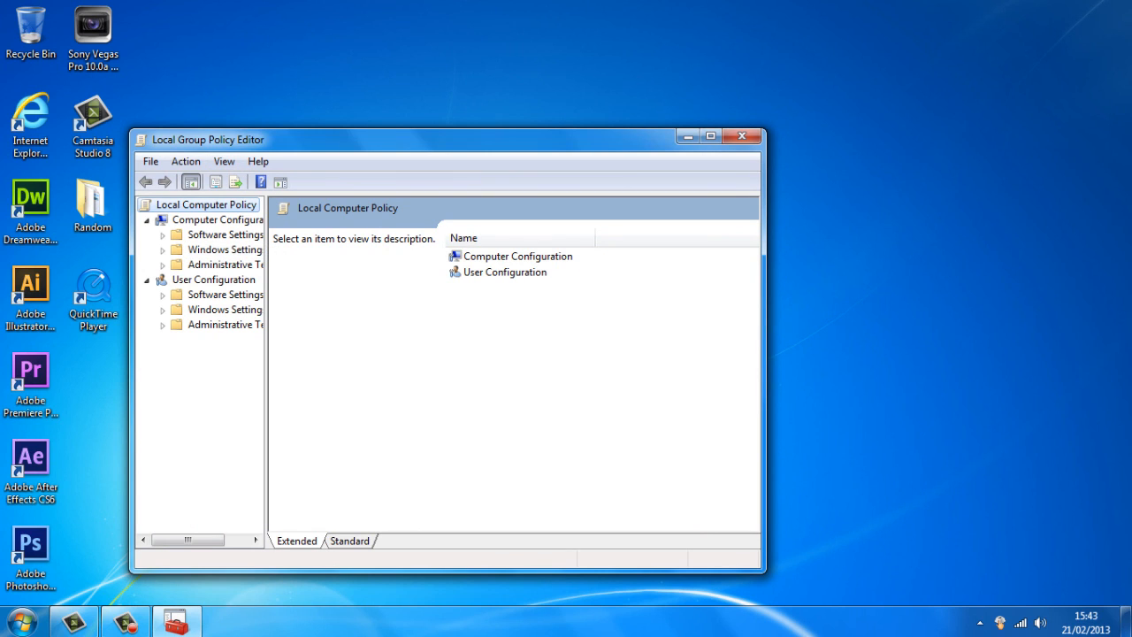
- Expand Computer Configuration to reach its Administrative Templates
click(517, 255)
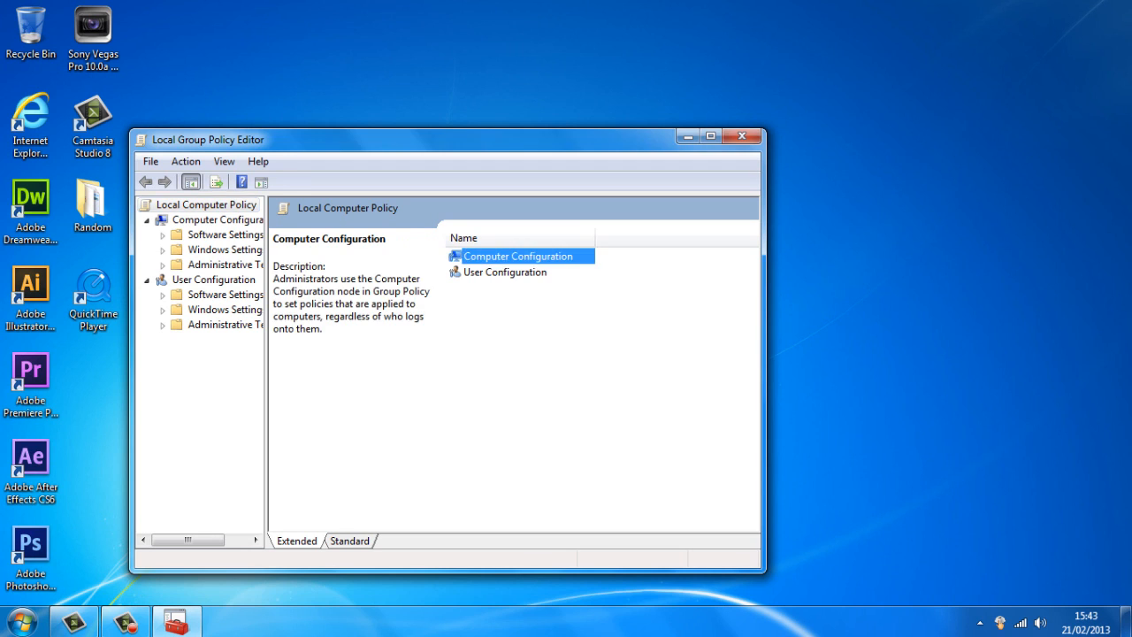
double_click(520, 255)
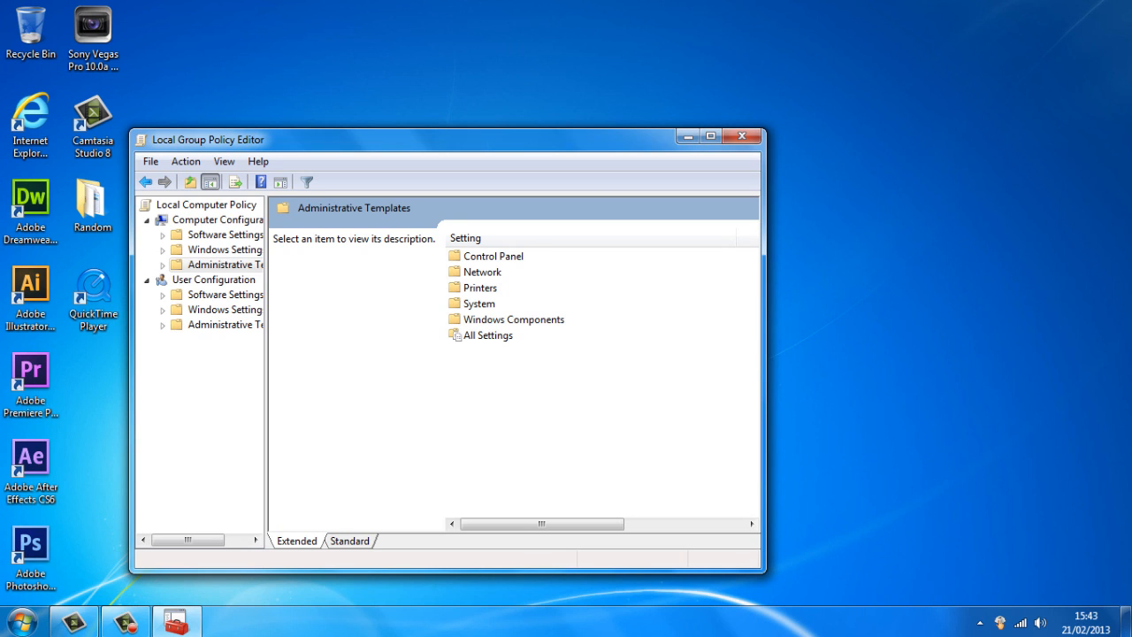
- Navigate Network to the QoS Packet Scheduler policy list
click(485, 272)
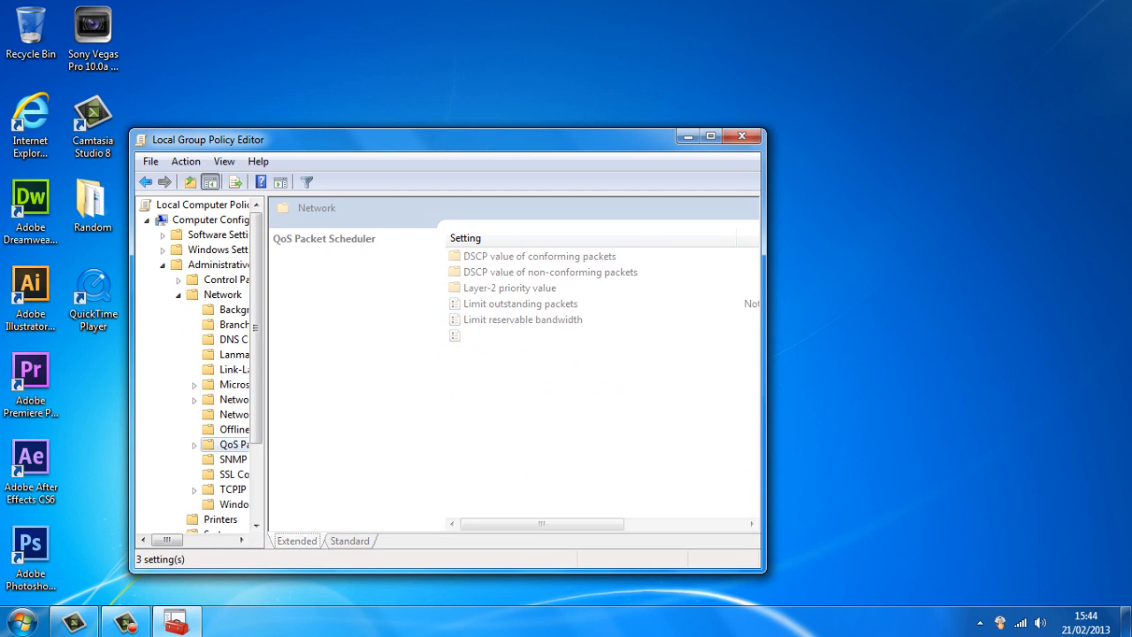
click(233, 444)
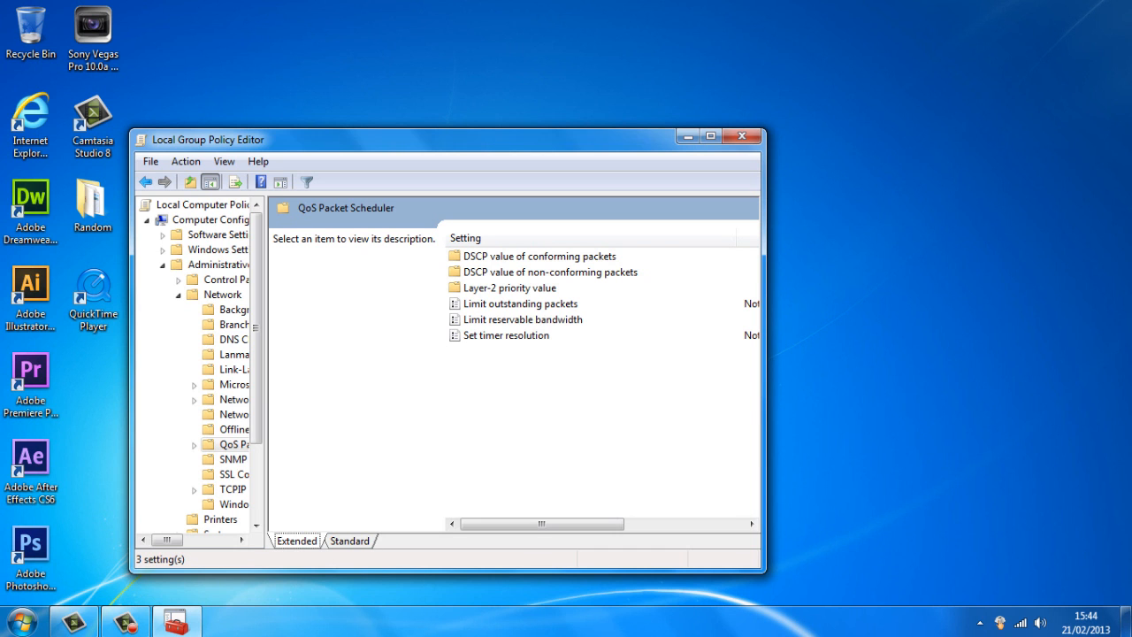
- Set Limit reservable bandwidth to Disabled after trying Enabled and Not Configured, and confirm with OK
double_click(523, 318)
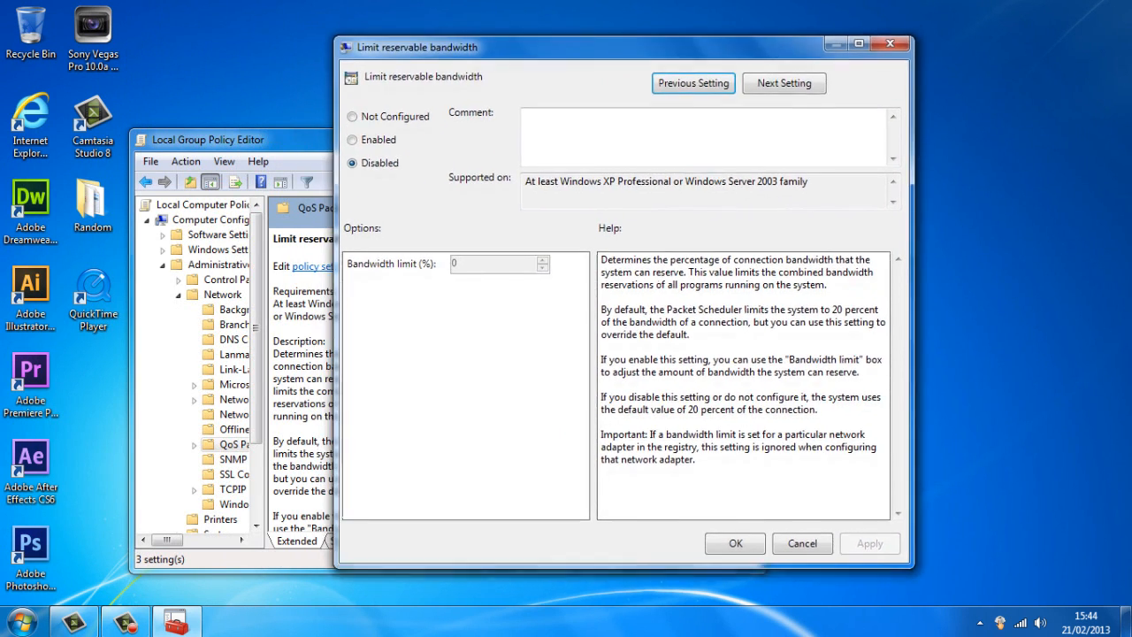
click(352, 138)
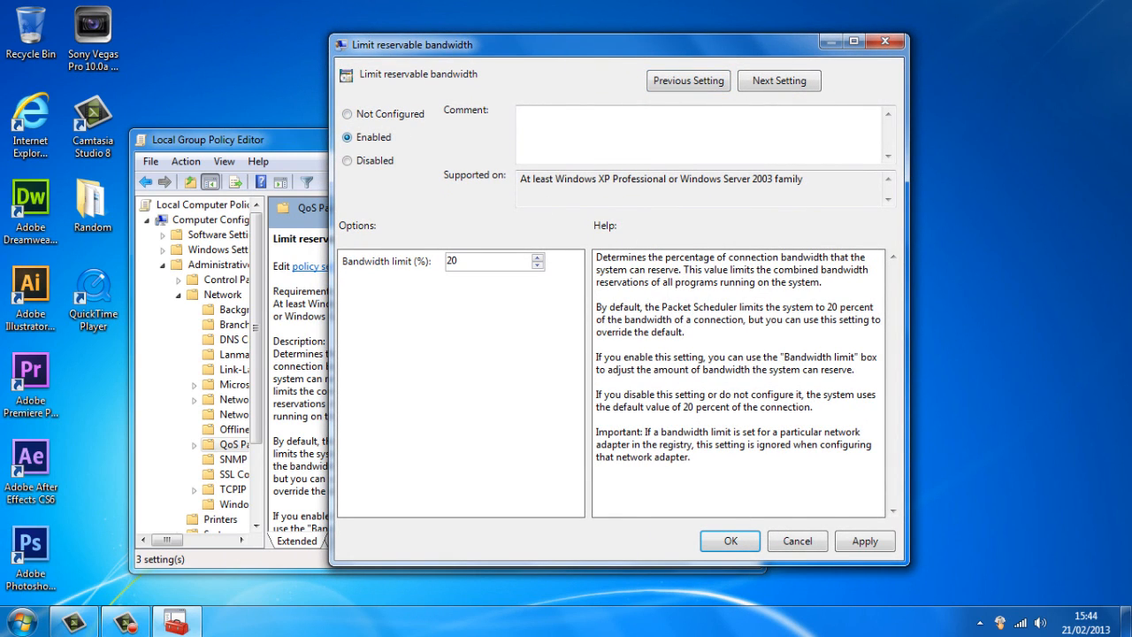
click(347, 113)
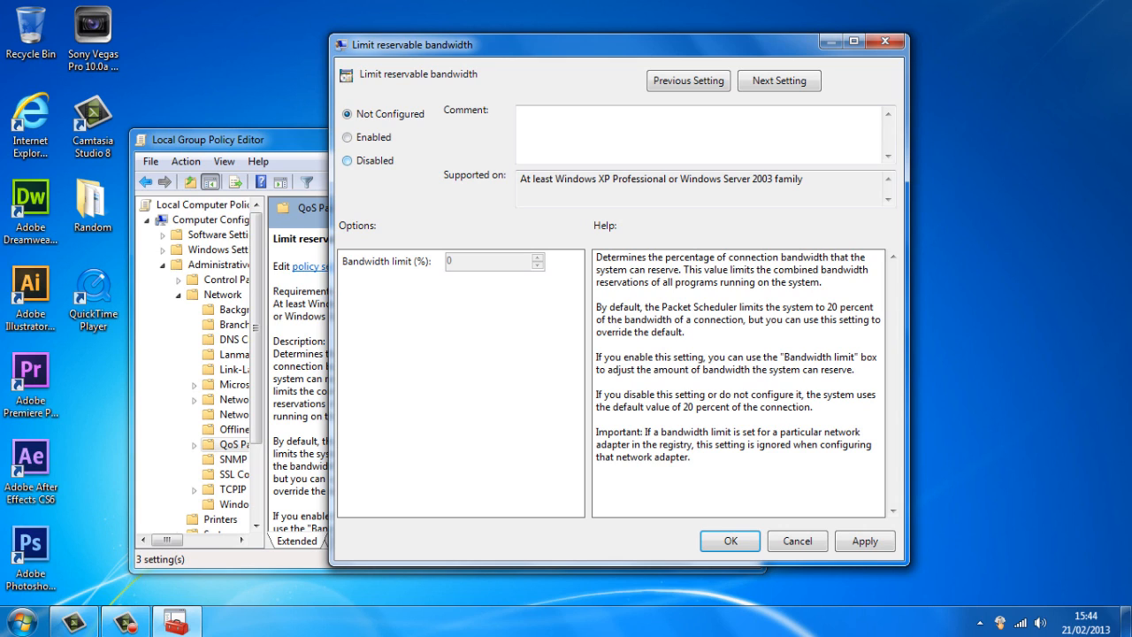
click(346, 159)
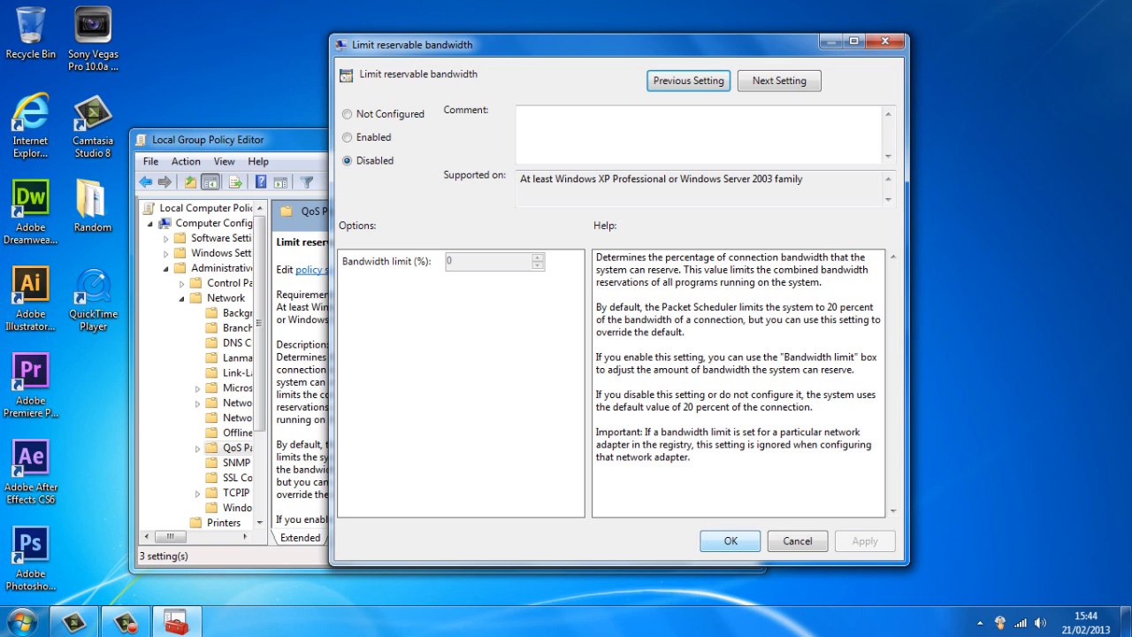
click(796, 541)
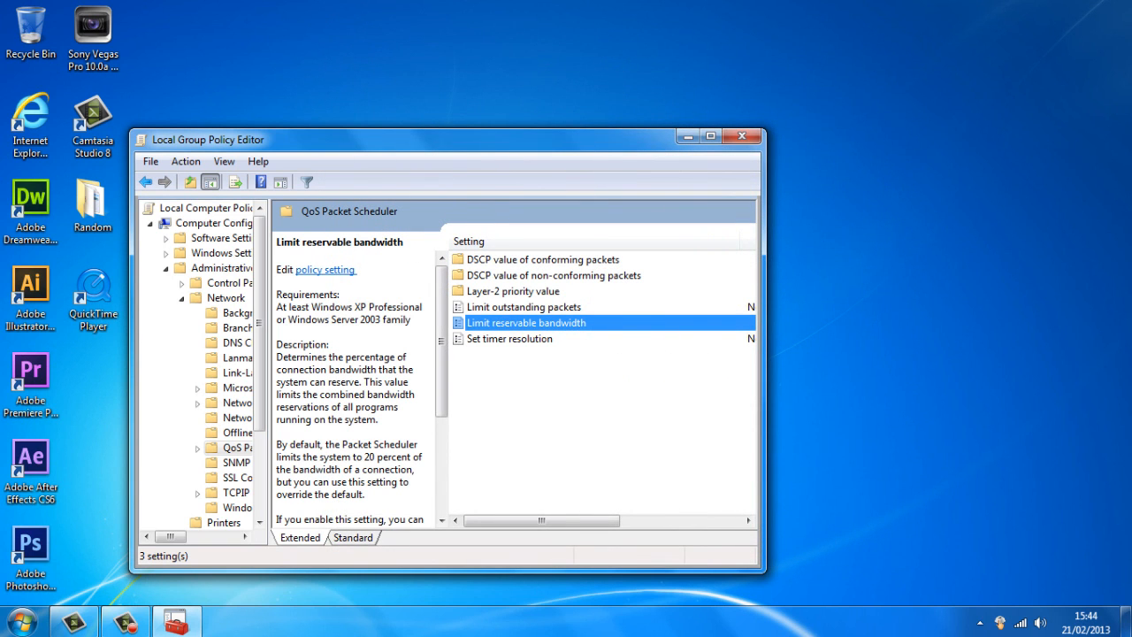
mouse_move(742, 137)
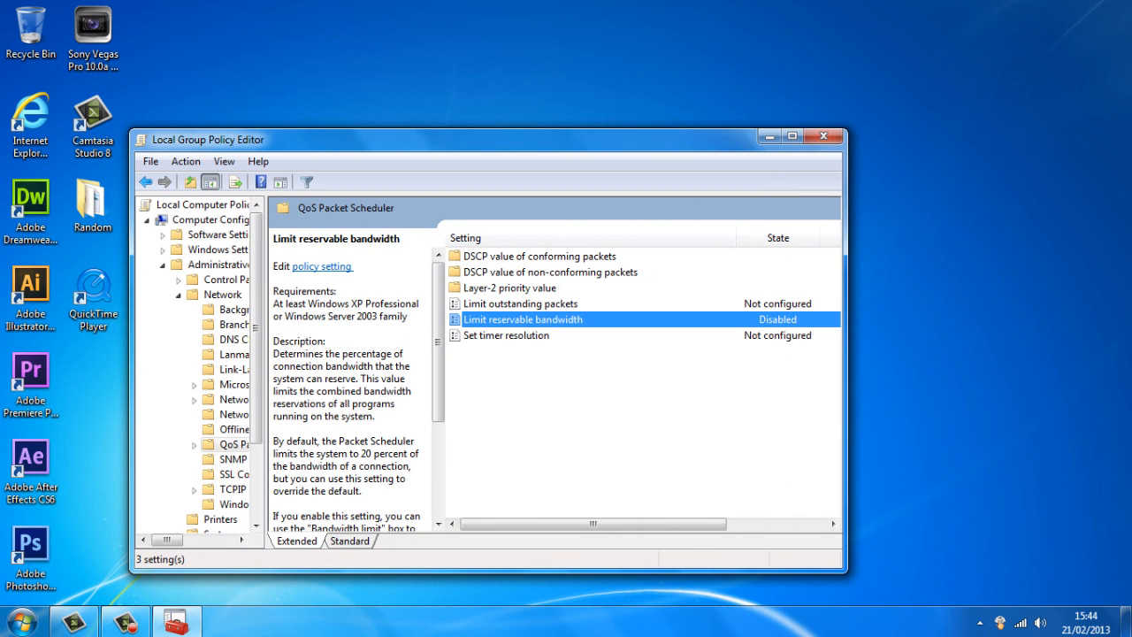
- Close the Local Group Policy Editor with the policy showing Disabled
click(822, 134)
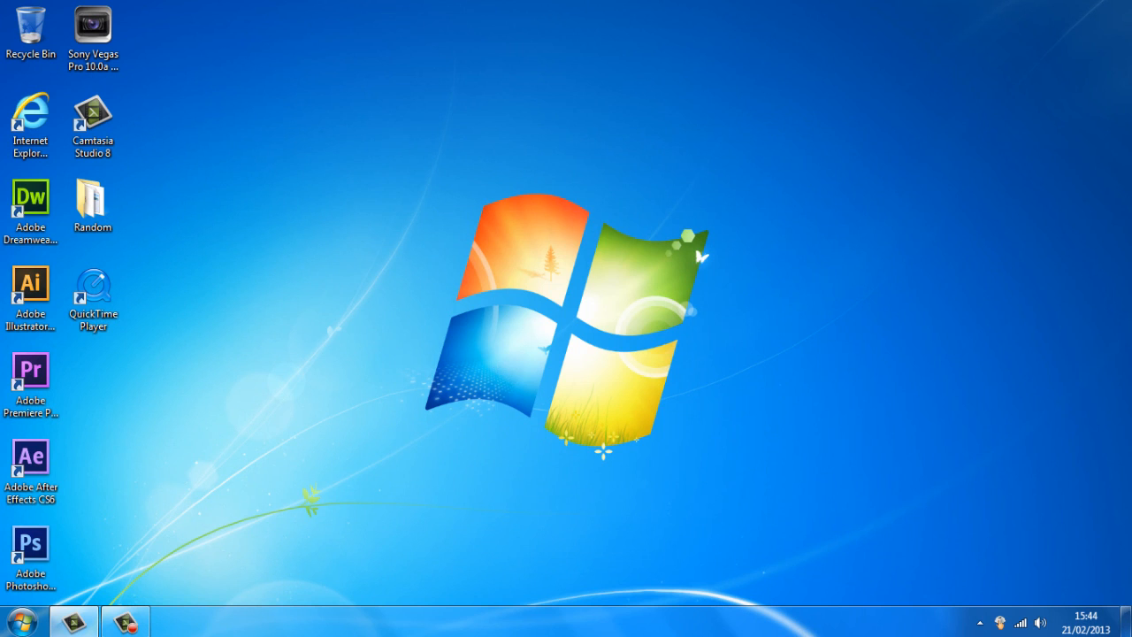